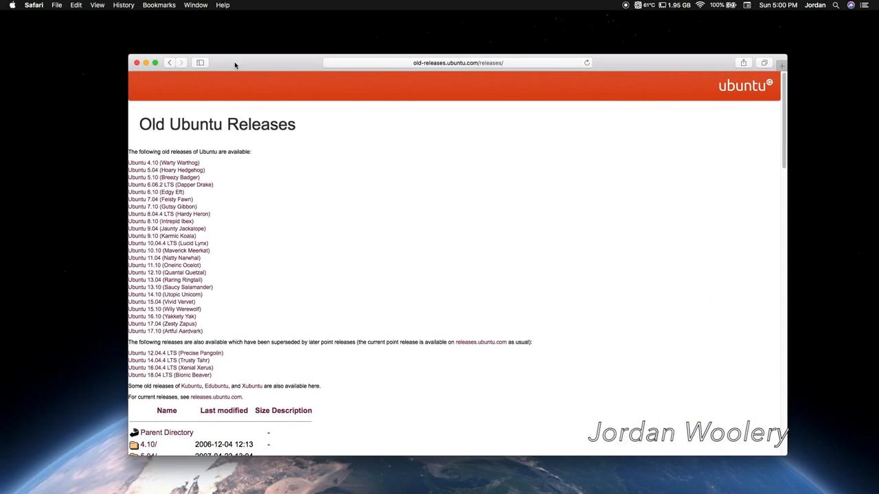
- View the Ubuntu 7.04 Feisty Fawn release page, then return to the old releases list
{"action": "left_click", "coordinate": [156, 199]}
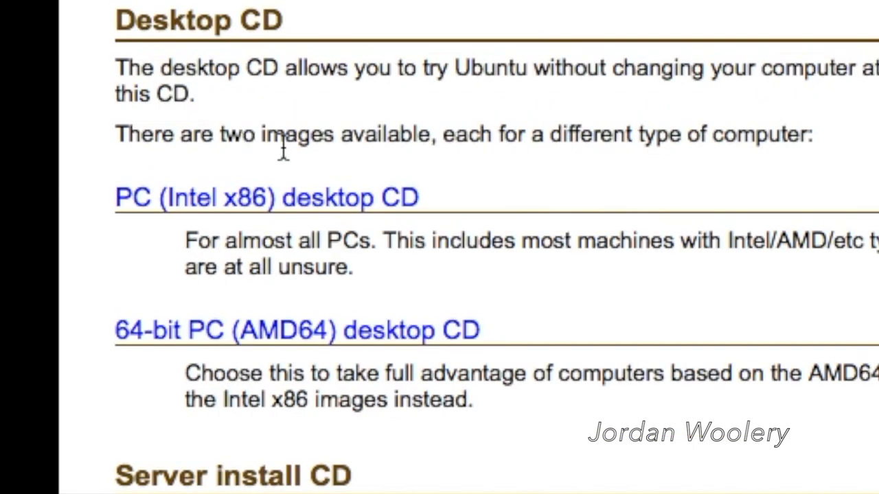
{"action": "mouse_move", "coordinate": [267, 302]}
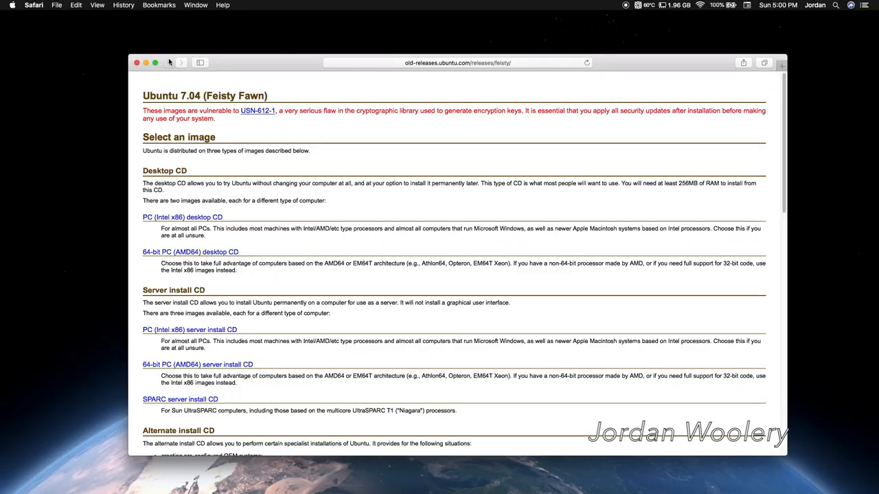
{"action": "left_click", "coordinate": [174, 62]}
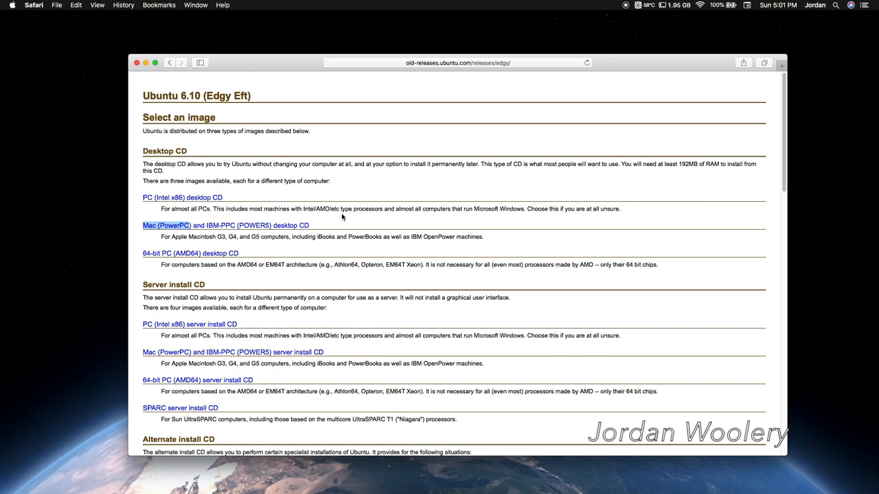
{"action": "mouse_move", "coordinate": [338, 215]}
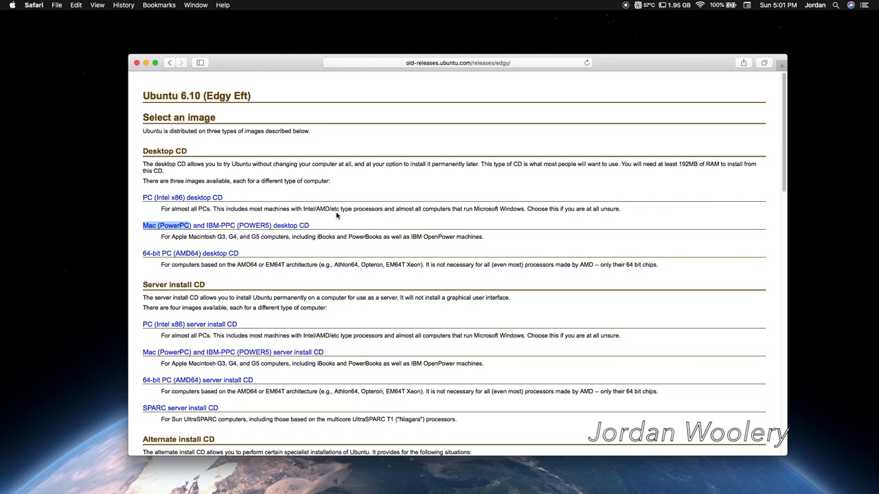
- Go back through the Feisty Fawn page to the Old Ubuntu Releases list
{"action": "left_click", "coordinate": [170, 63]}
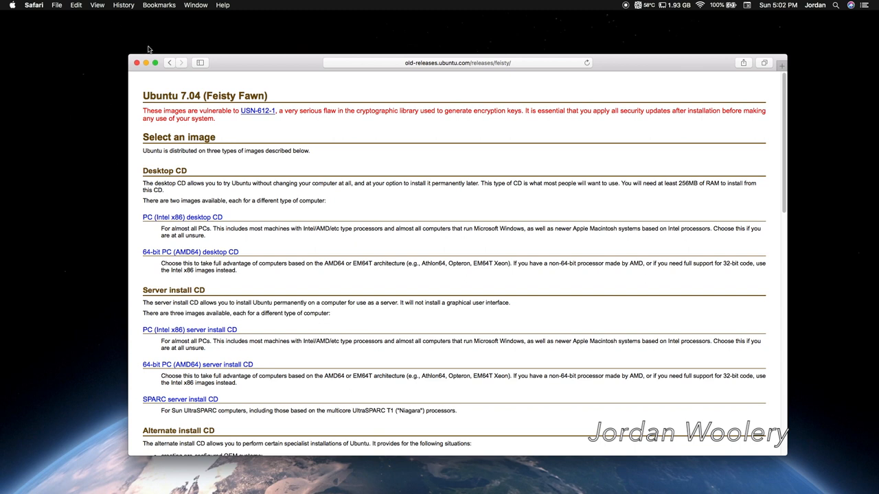
{"action": "left_click", "coordinate": [169, 63]}
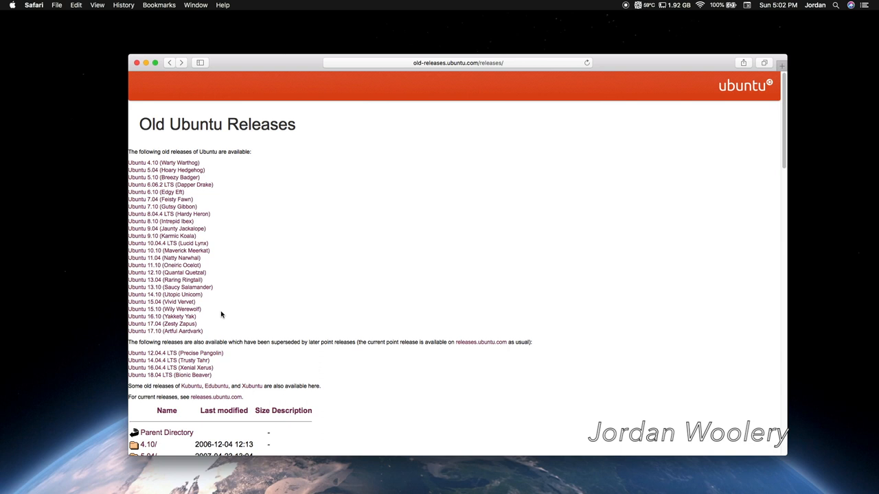
{"action": "mouse_move", "coordinate": [170, 62]}
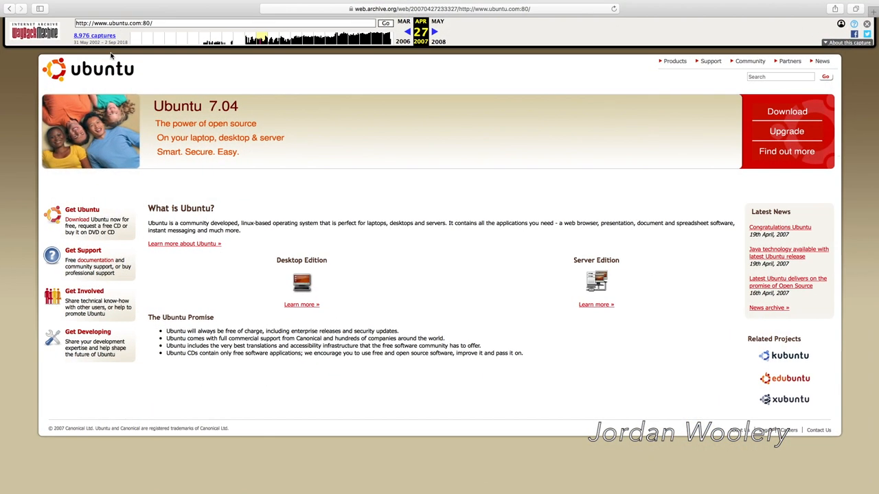
{"action": "mouse_move", "coordinate": [259, 85]}
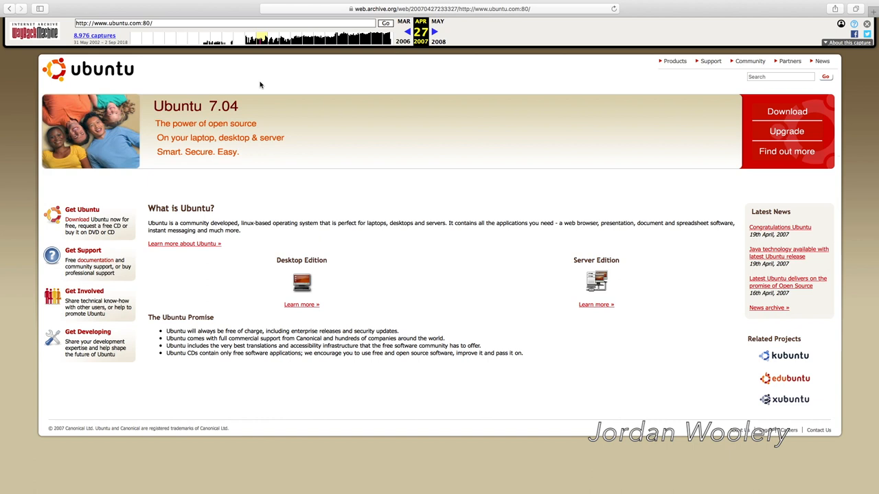
{"action": "mouse_move", "coordinate": [238, 226]}
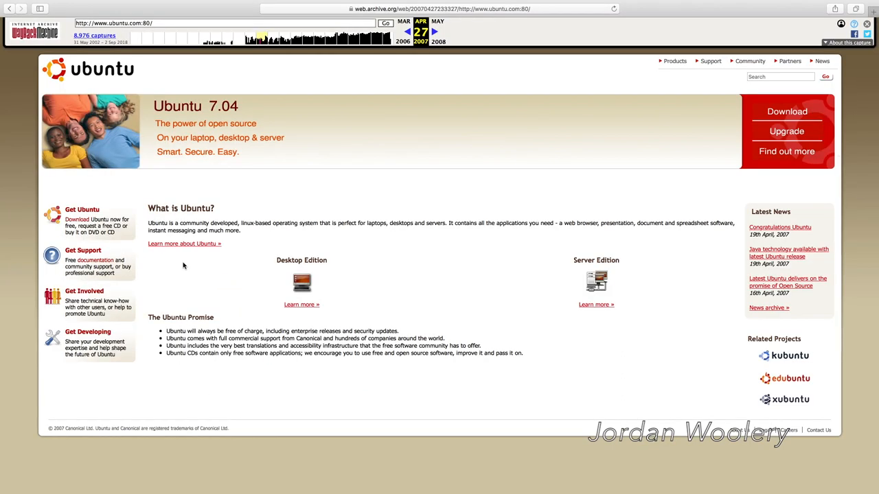
{"action": "mouse_move", "coordinate": [533, 362]}
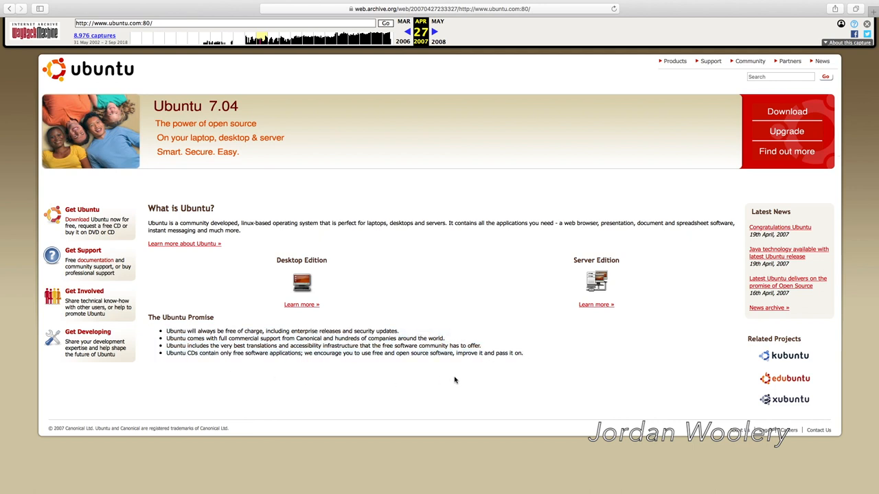
- Open the Desktop Edition 'Learn more' page from the April 27, 2007 ubuntu.com capture
{"action": "left_click", "coordinate": [300, 305]}
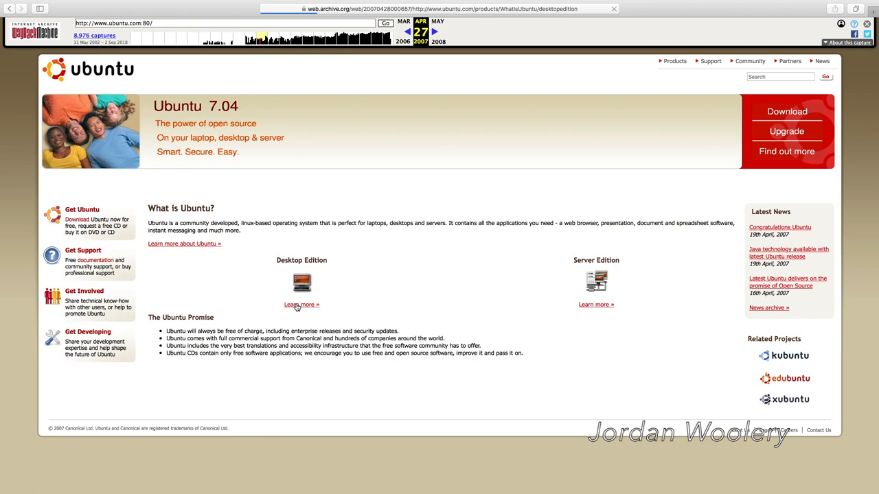
{"action": "left_click", "coordinate": [300, 305]}
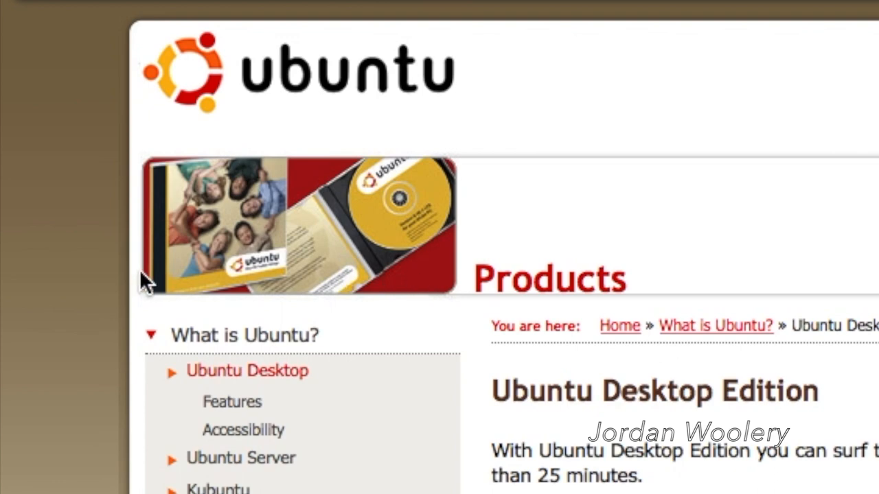
{"action": "mouse_move", "coordinate": [298, 275]}
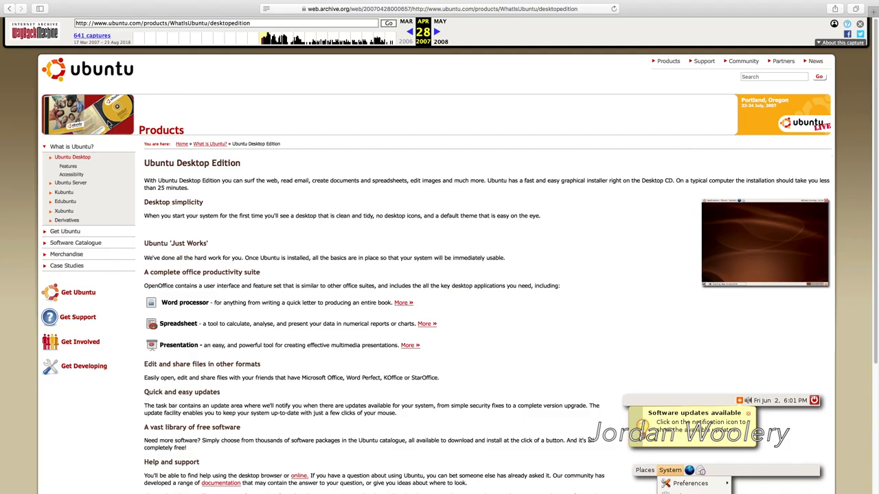
{"action": "mouse_move", "coordinate": [116, 123]}
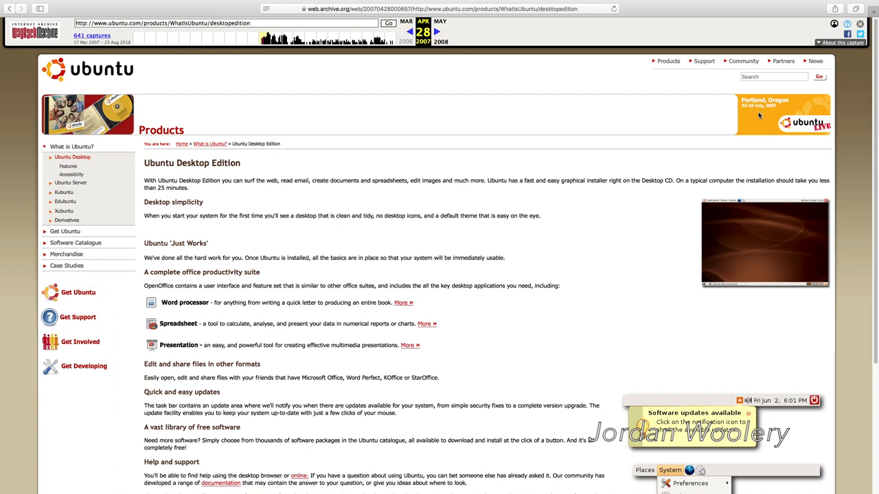
{"action": "mouse_move", "coordinate": [764, 130]}
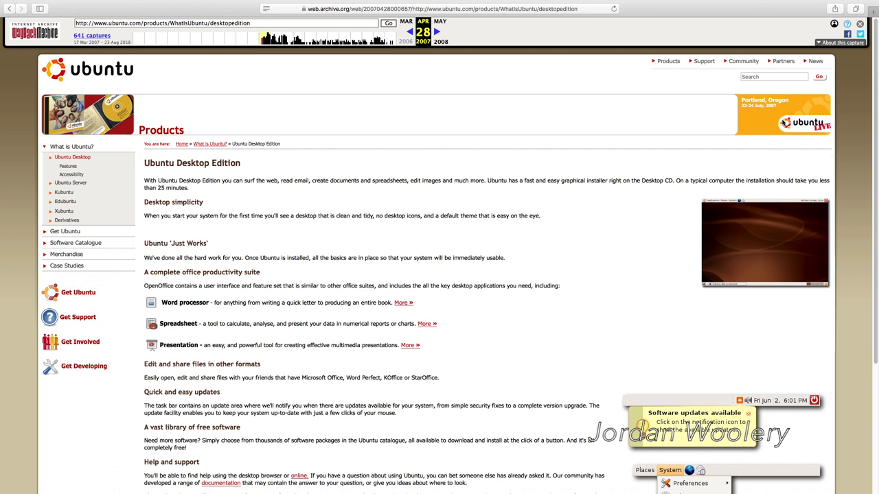
{"action": "mouse_move", "coordinate": [748, 149]}
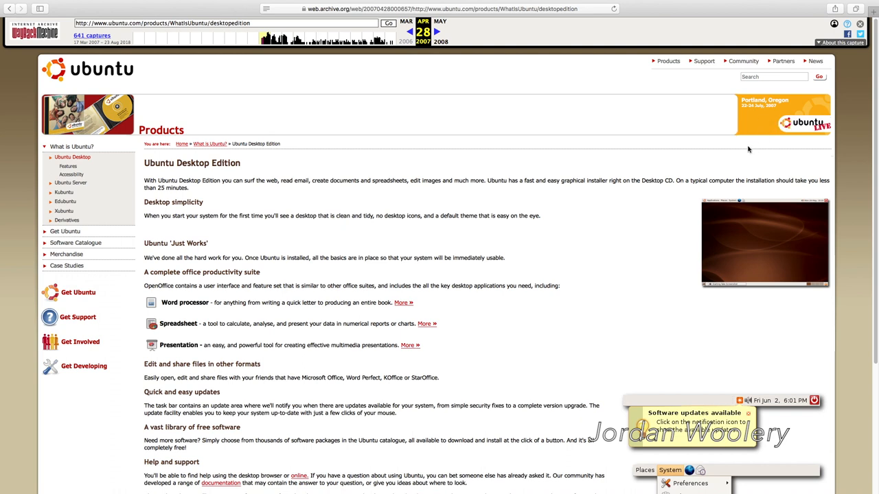
{"action": "mouse_move", "coordinate": [659, 147]}
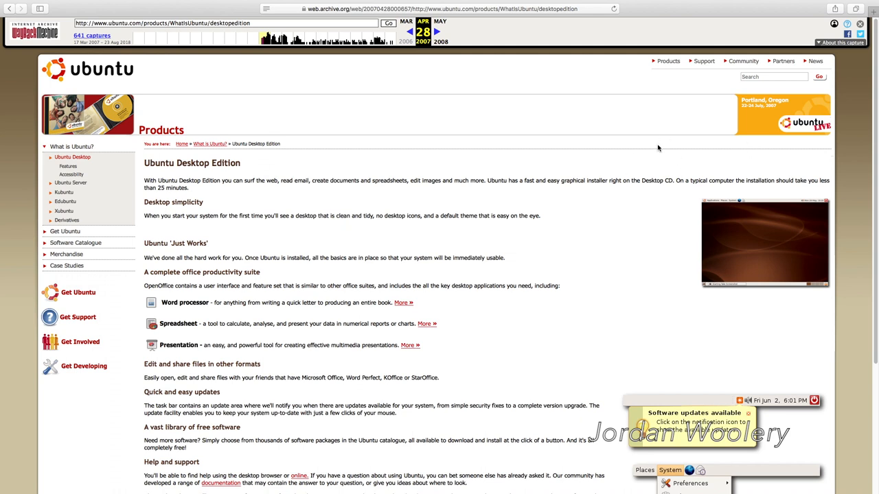
{"action": "mouse_move", "coordinate": [679, 154]}
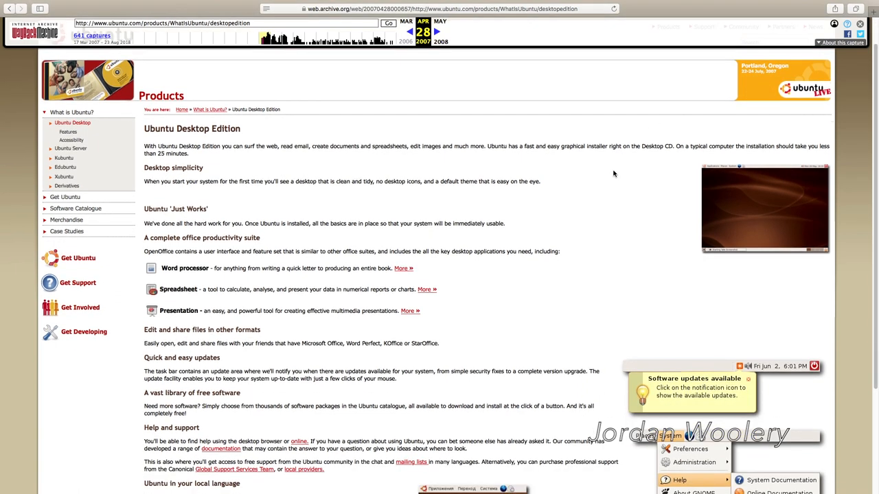
{"action": "scroll", "scroll_direction": "down", "scroll_amount": 3}
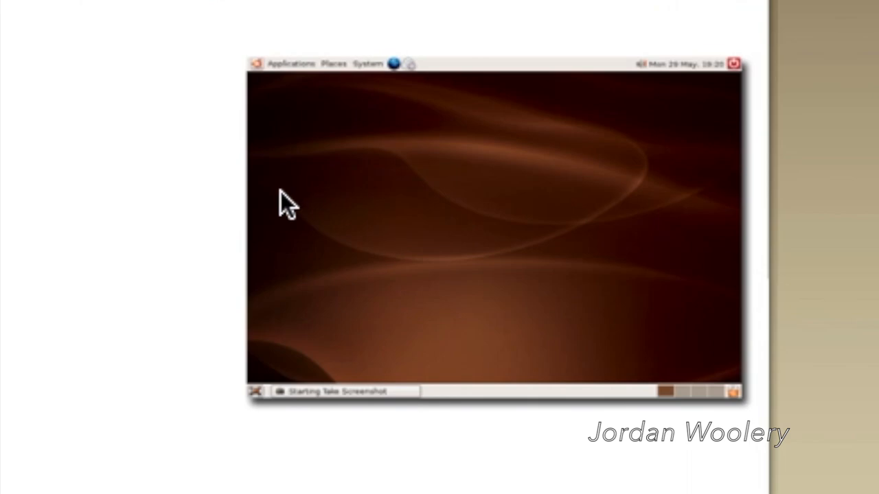
{"action": "mouse_move", "coordinate": [280, 247]}
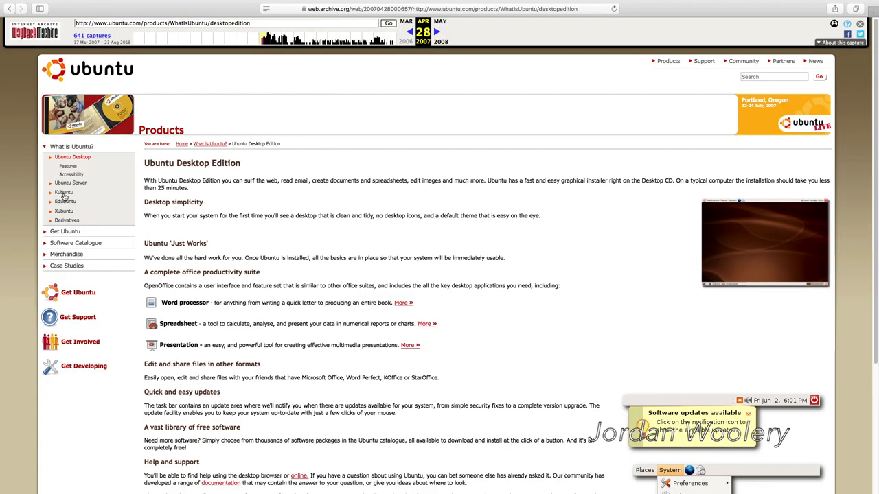
- Open the archived Kubuntu page from the 'What is Ubuntu?' sidebar
{"action": "left_click", "coordinate": [64, 193]}
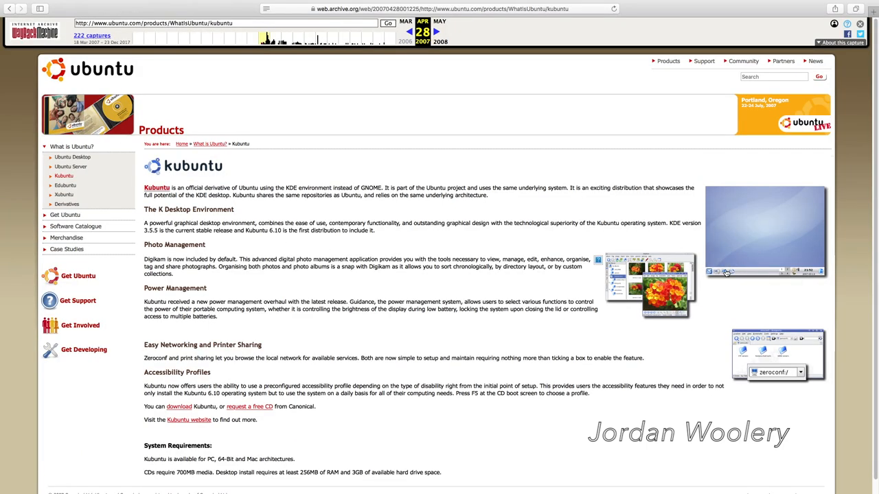
{"action": "mouse_move", "coordinate": [209, 177]}
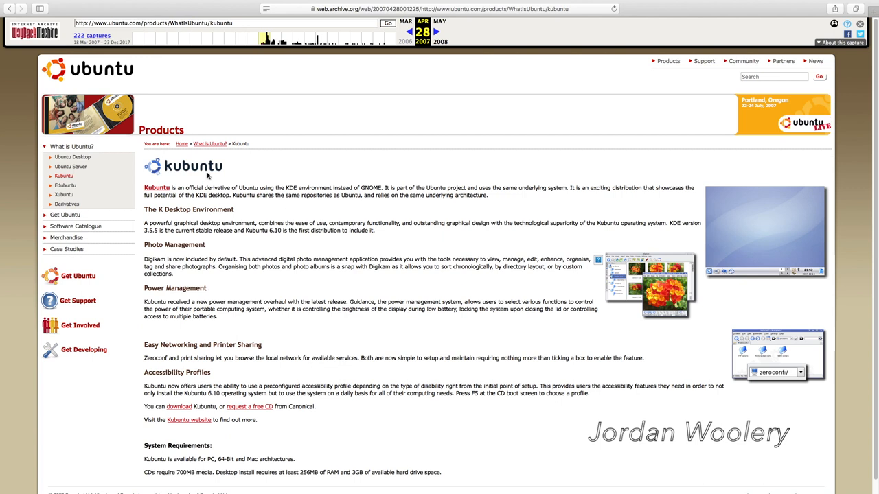
{"action": "mouse_move", "coordinate": [203, 177]}
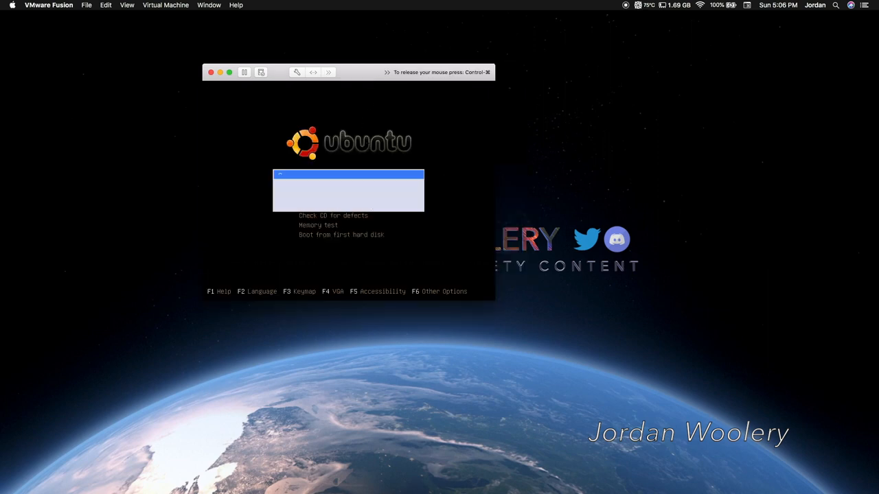
- Boot the Ubuntu 7.04 CD, then cancel the virtual CPU fault dialog to power off
{"action": "key", "text": "Return"}
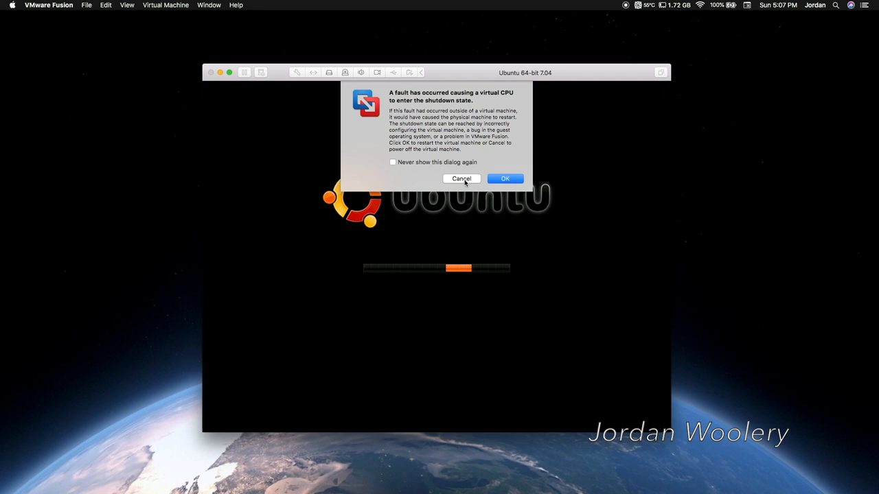
{"action": "left_click", "coordinate": [461, 179]}
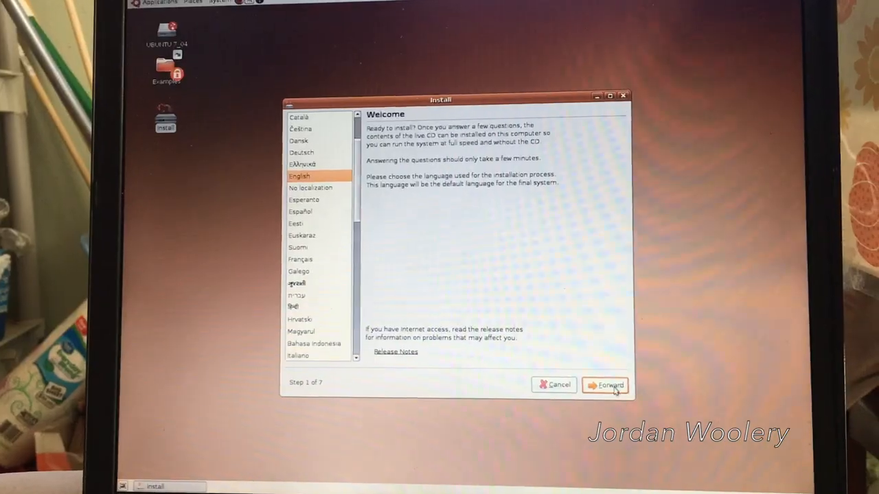
- Accept English and the U.S. English keyboard layout in the installer
{"action": "left_click", "coordinate": [609, 385]}
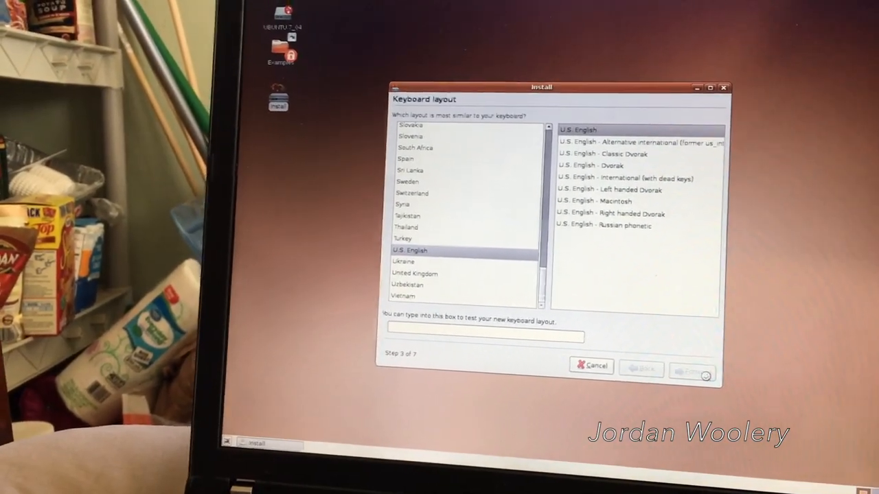
{"action": "left_click", "coordinate": [692, 366]}
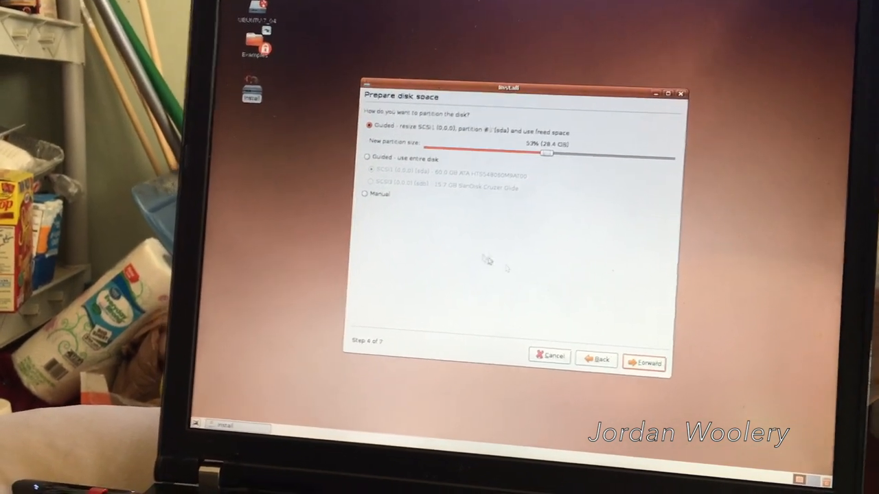
- Choose 'Guided – use entire disk' and continue to the Who are you? account step
{"action": "left_click", "coordinate": [365, 162]}
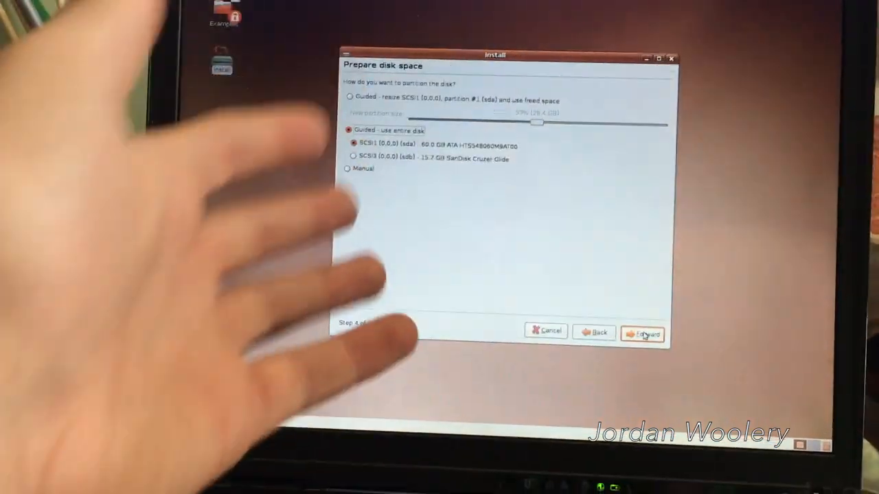
{"action": "left_click", "coordinate": [646, 333]}
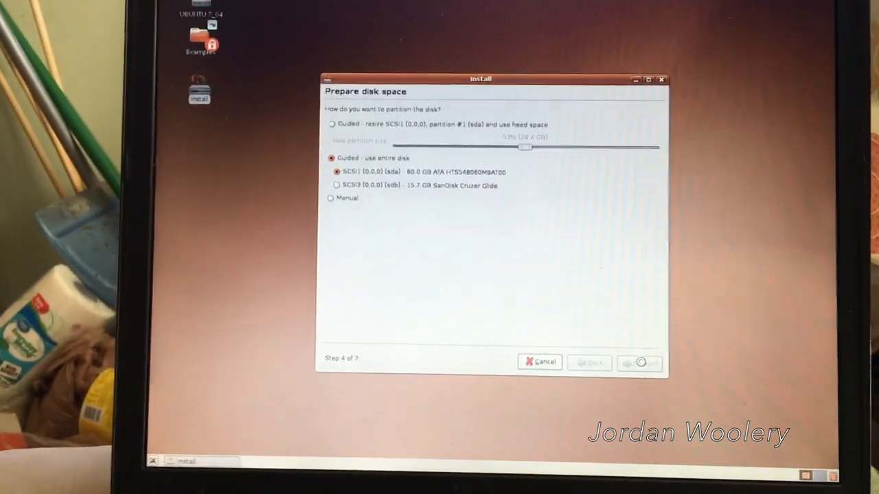
{"action": "left_click", "coordinate": [640, 362]}
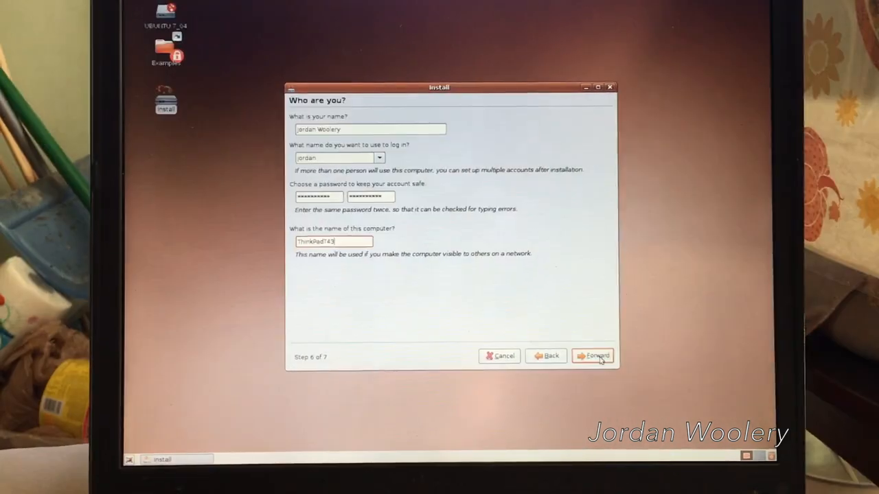
- Submit the account details and click Install on the Ready to install summary
{"action": "left_click", "coordinate": [597, 357]}
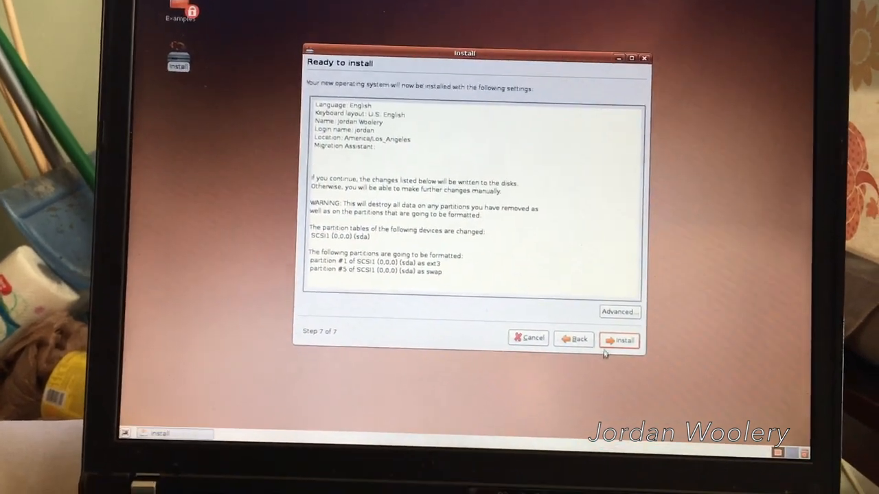
{"action": "left_click", "coordinate": [622, 339]}
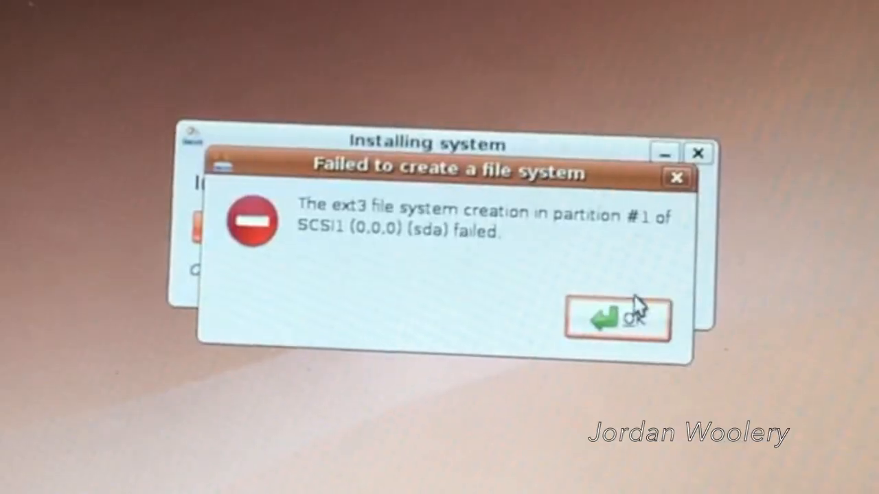
- Dismiss the 'Failed to create a file system' ext3 error with OK
{"action": "left_click", "coordinate": [618, 319]}
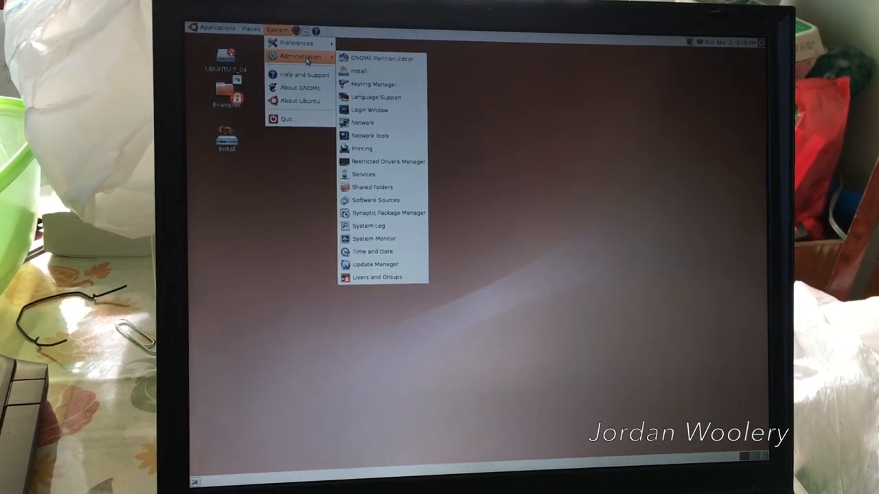
- Launch GNOME Partition Editor and delete the NTFS partition /dev/sda1
{"action": "left_click", "coordinate": [382, 58]}
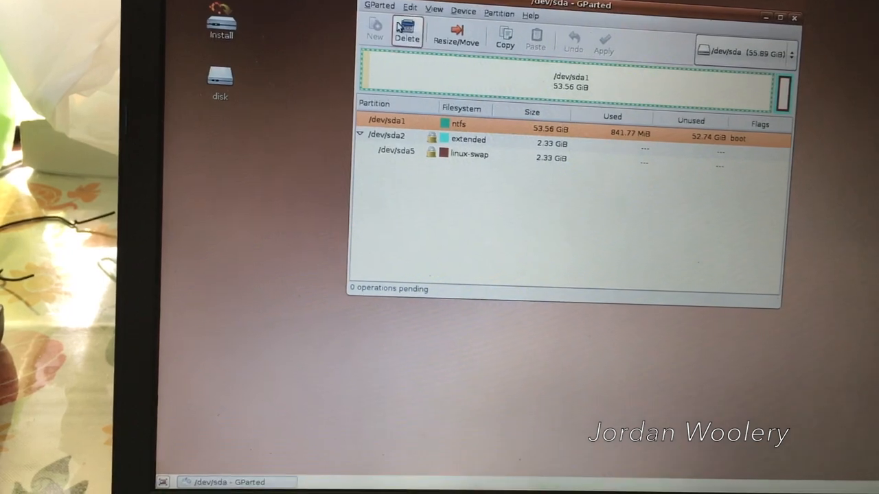
{"action": "left_click", "coordinate": [406, 33]}
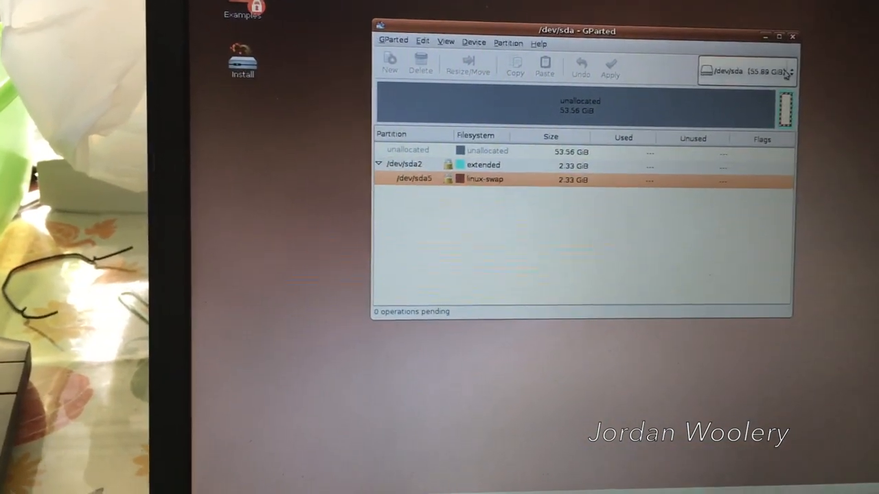
- Format /dev/sda1 as ext3, apply it, and close the completed operations report
{"action": "left_click", "coordinate": [610, 65]}
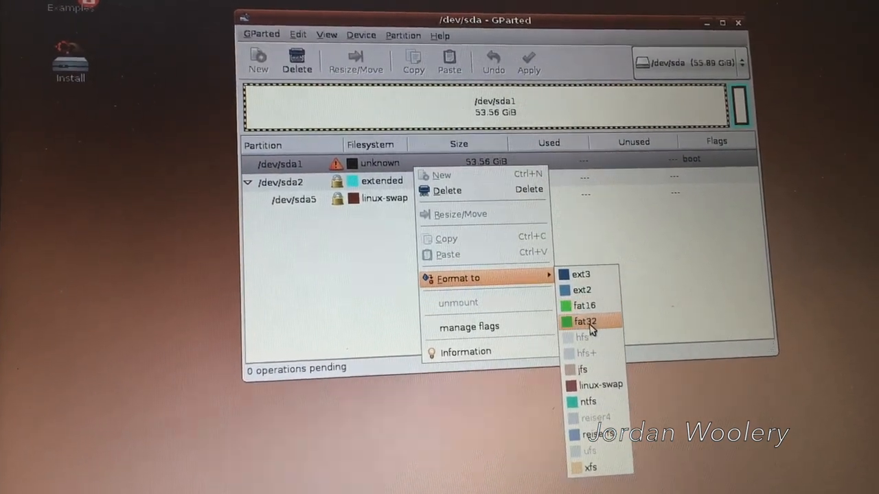
{"action": "left_click", "coordinate": [580, 274]}
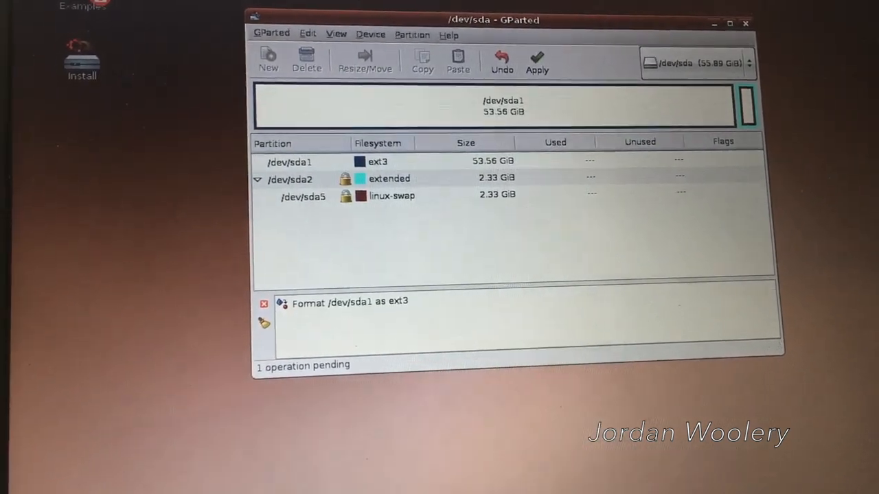
{"action": "left_click", "coordinate": [536, 58]}
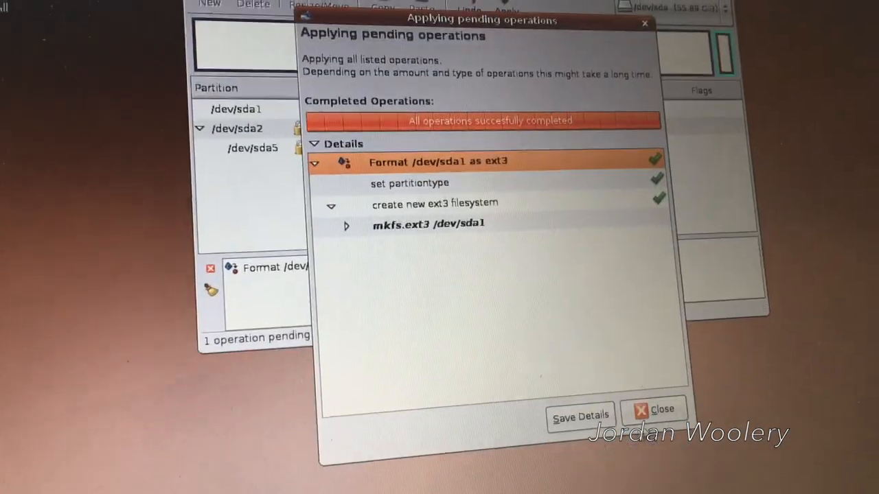
{"action": "left_click", "coordinate": [654, 410]}
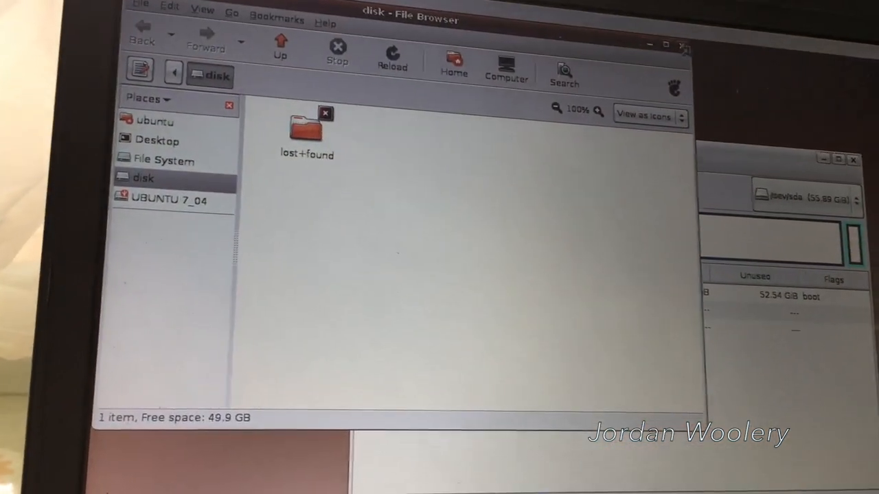
- Try opening lost+found on the new disk and dismiss the permission error
{"action": "double_click", "coordinate": [305, 129]}
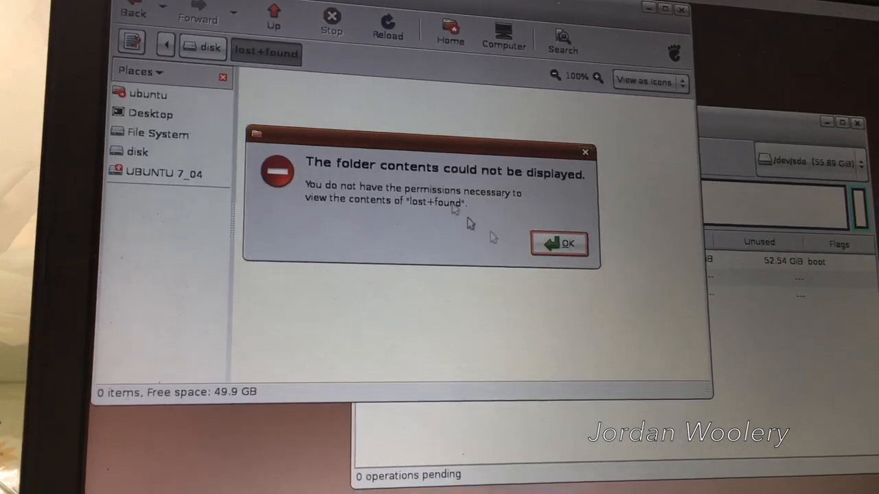
{"action": "left_click", "coordinate": [559, 244]}
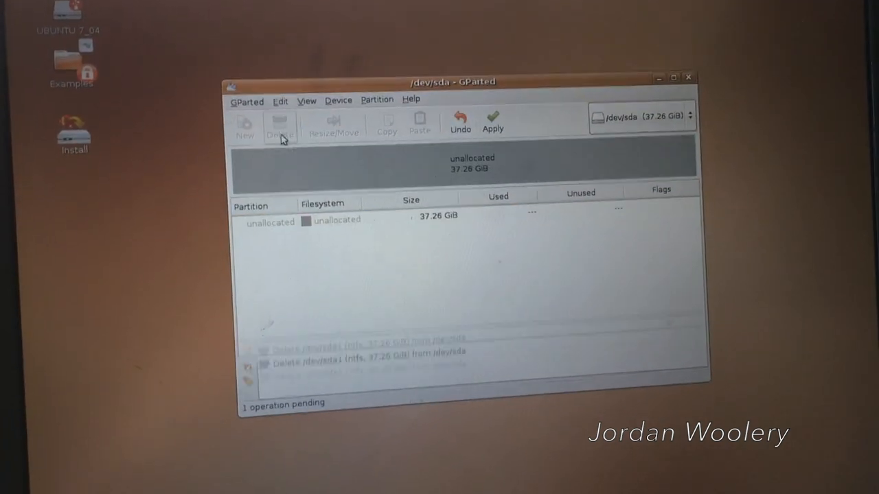
- Apply and confirm the pending NTFS partition deletion in GParted
{"action": "left_click", "coordinate": [490, 120]}
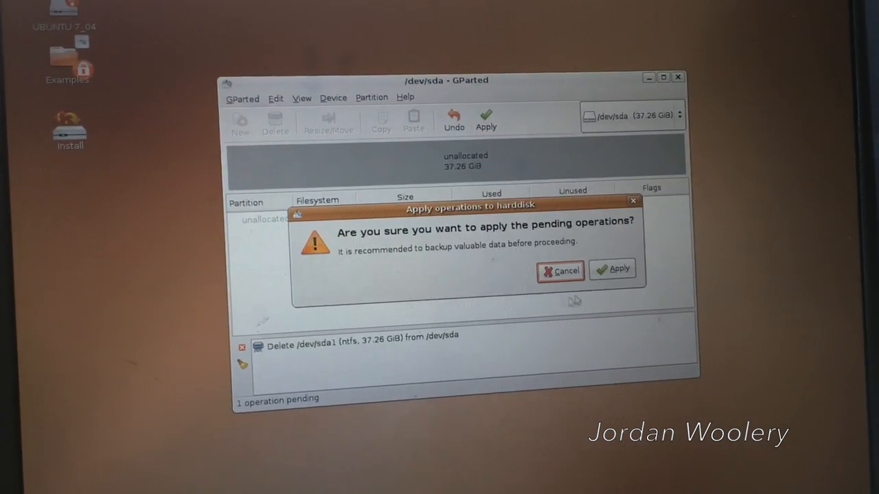
{"action": "left_click", "coordinate": [618, 269]}
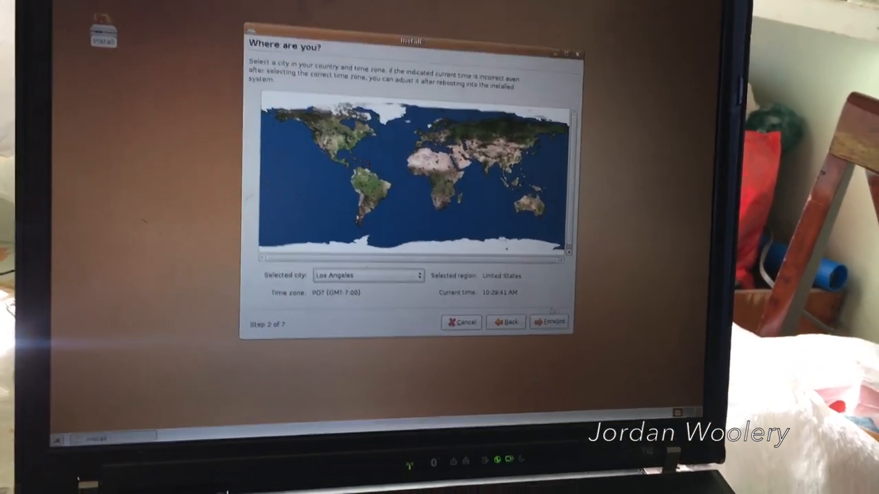
- Accept the Los Angeles time zone and U.S. English keyboard layout
{"action": "left_click", "coordinate": [553, 322]}
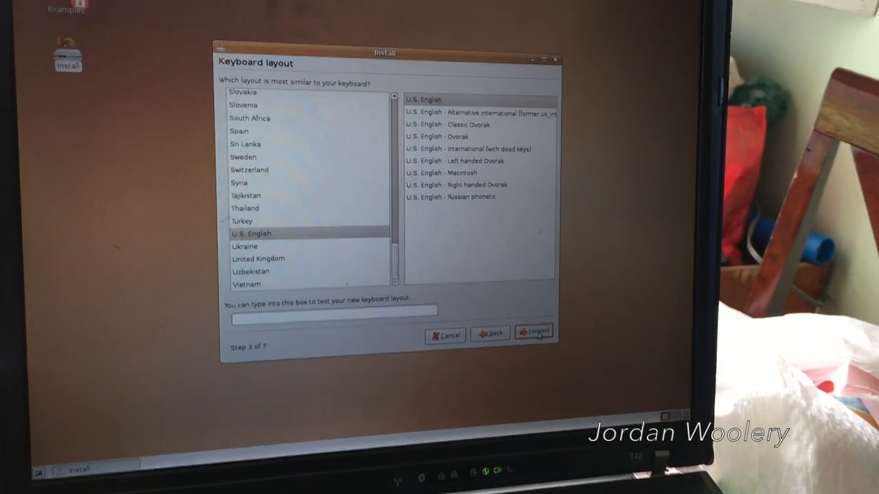
{"action": "left_click", "coordinate": [538, 336]}
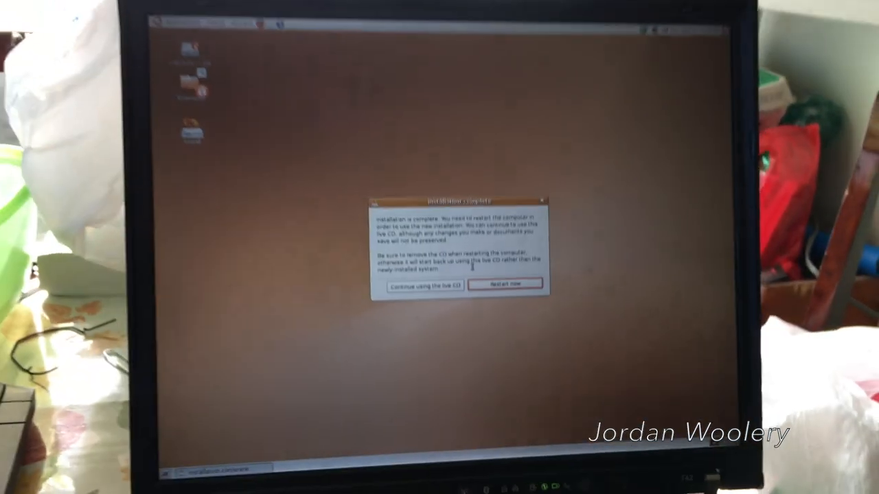
- Choose Restart now to boot into the newly installed Ubuntu system
{"action": "left_click", "coordinate": [505, 284]}
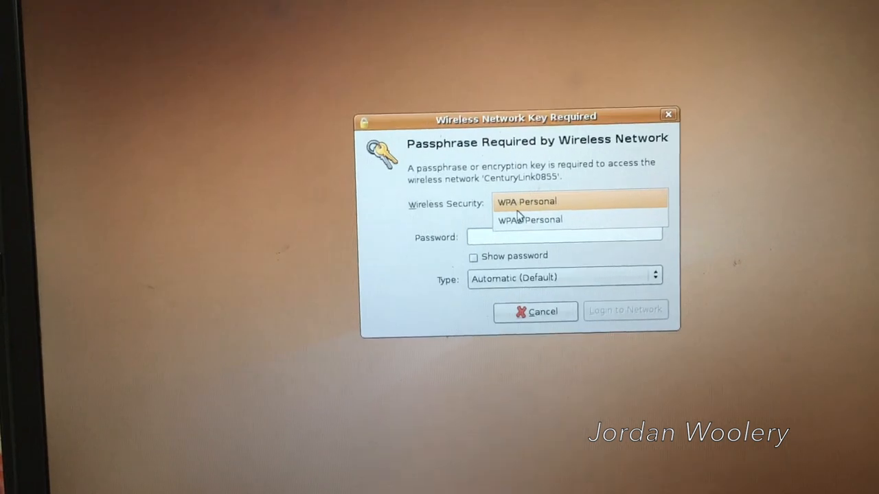
{"action": "left_click", "coordinate": [526, 219]}
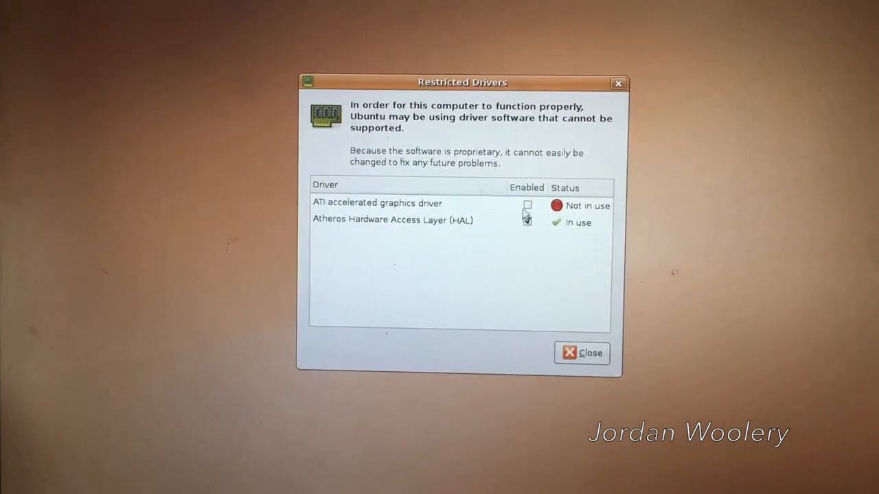
- Approve enabling the ATI graphics driver and close the Restricted Drivers window
{"action": "left_click", "coordinate": [527, 205]}
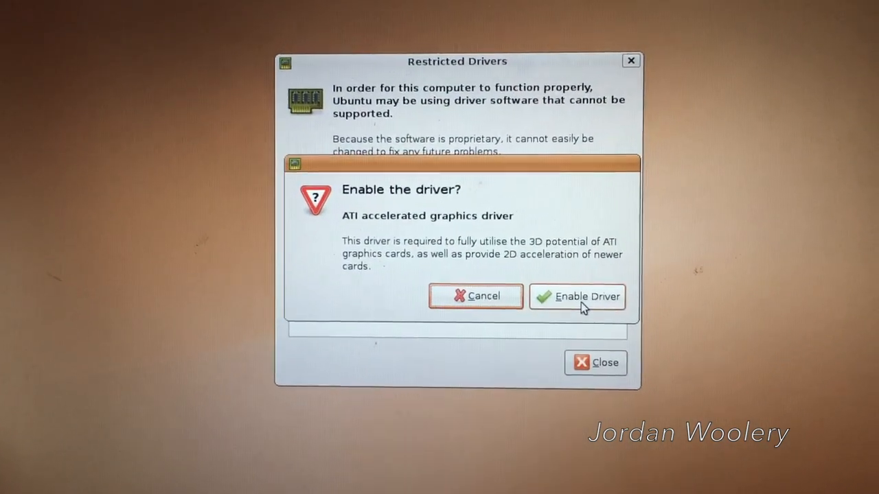
{"action": "left_click", "coordinate": [585, 296]}
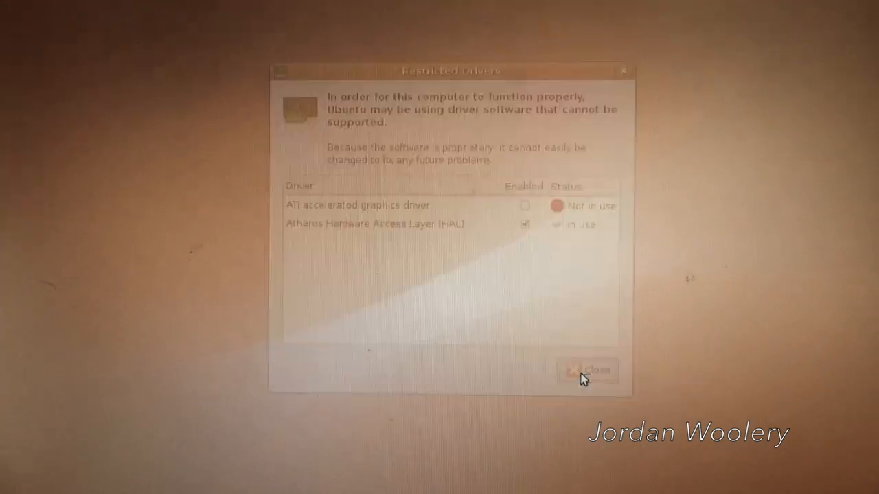
{"action": "left_click", "coordinate": [593, 371]}
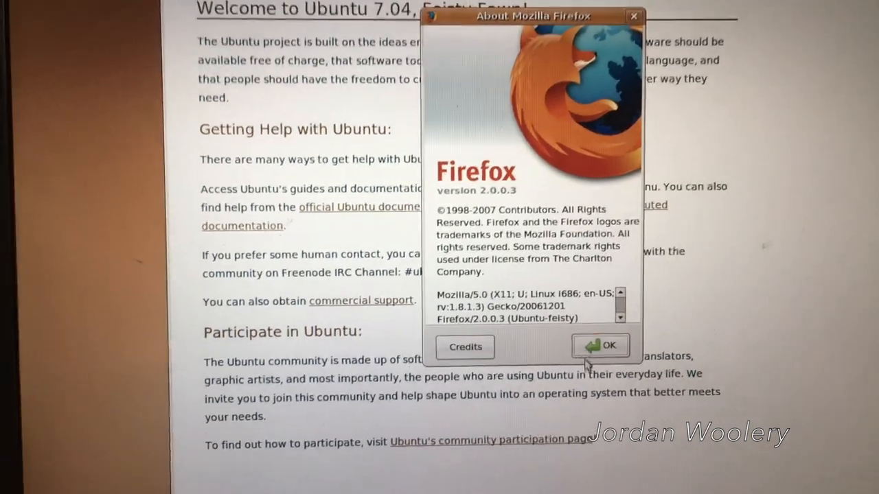
- Dismiss the Firefox 2.0.0.3 About dialog
{"action": "left_click", "coordinate": [610, 346]}
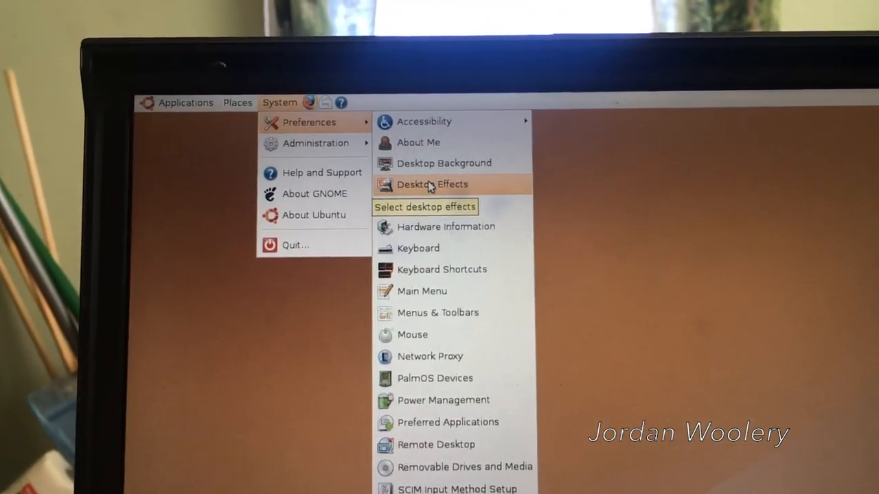
- Open Desktop Effects from the System > Preferences menu
{"action": "left_click", "coordinate": [432, 184]}
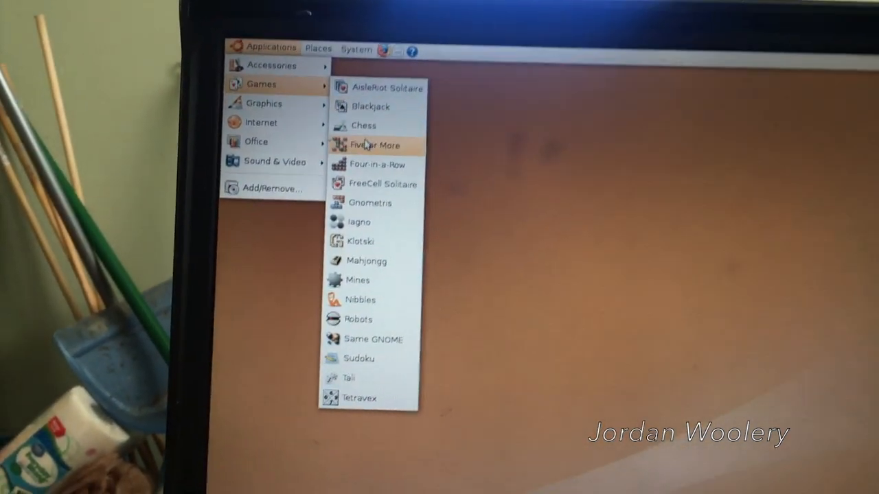
- Launch Chess and start a new human-versus-computer game
{"action": "left_click", "coordinate": [364, 125]}
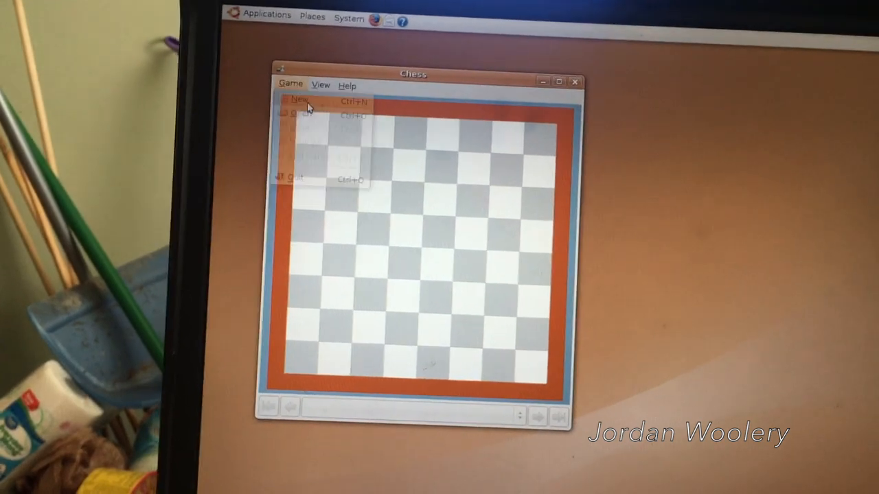
{"action": "left_click", "coordinate": [300, 102]}
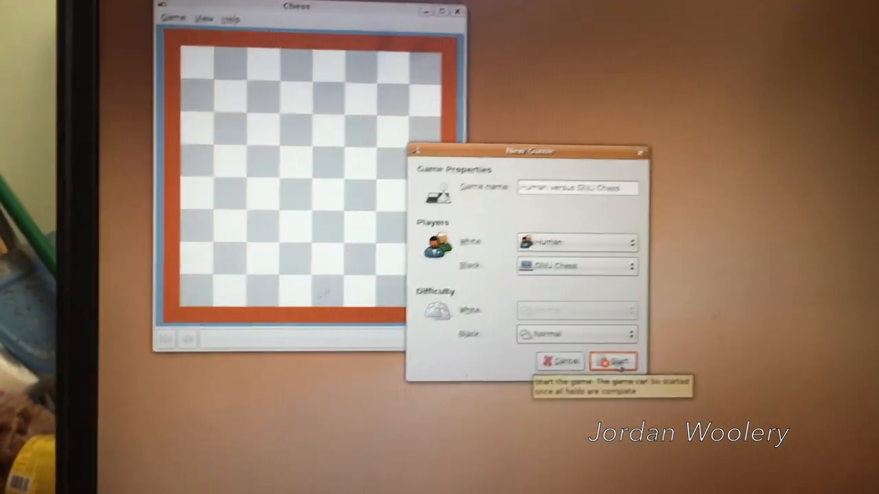
{"action": "left_click", "coordinate": [616, 359]}
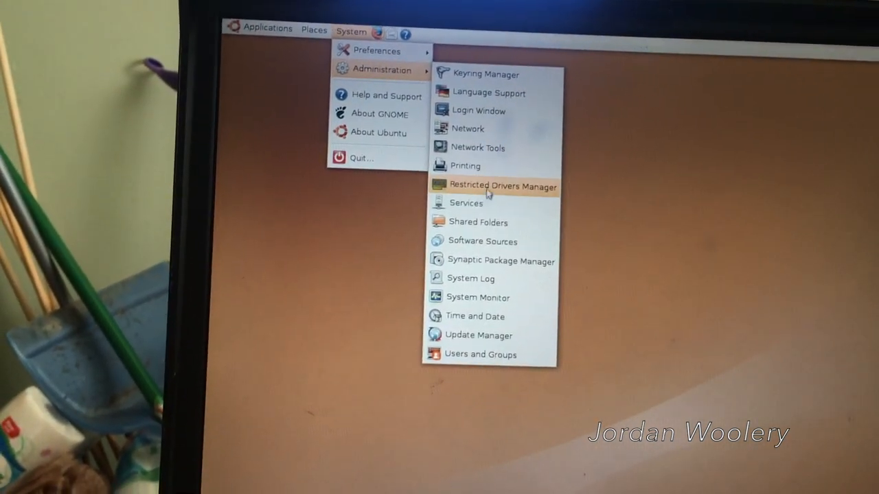
- Reopen Restricted Drivers Manager and answer the ATI driver enable prompt
{"action": "left_click", "coordinate": [503, 186]}
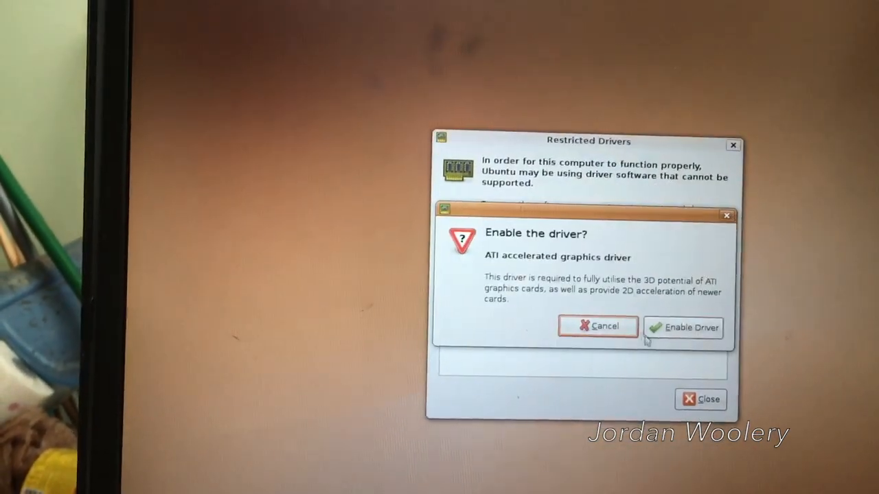
{"action": "left_click", "coordinate": [598, 327]}
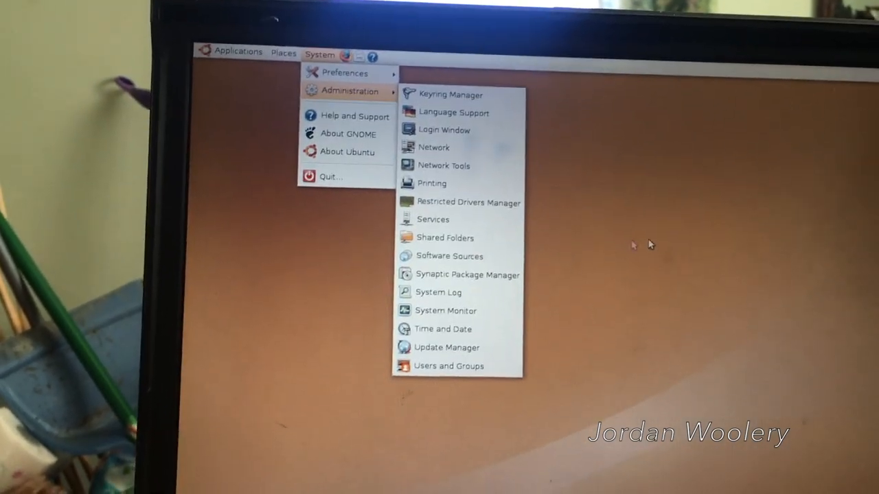
- Open Update Manager and check for updates, confirming the system is up to date
{"action": "left_click", "coordinate": [444, 347]}
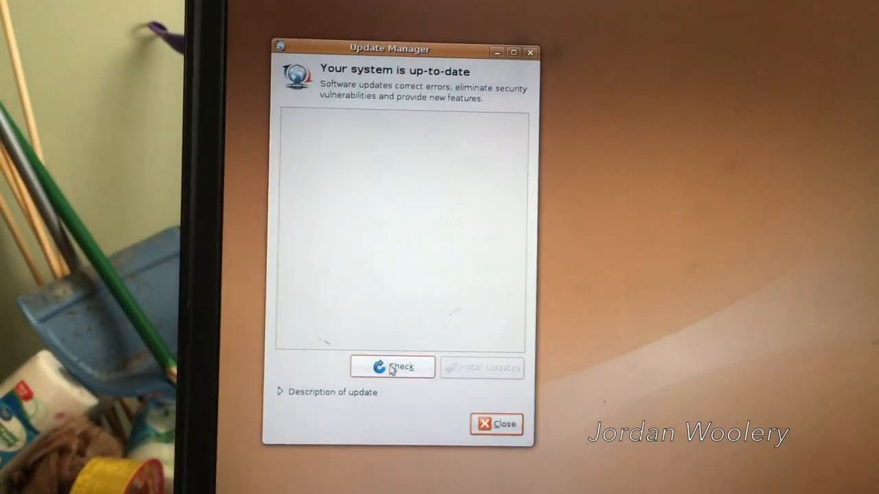
{"action": "left_click", "coordinate": [392, 368]}
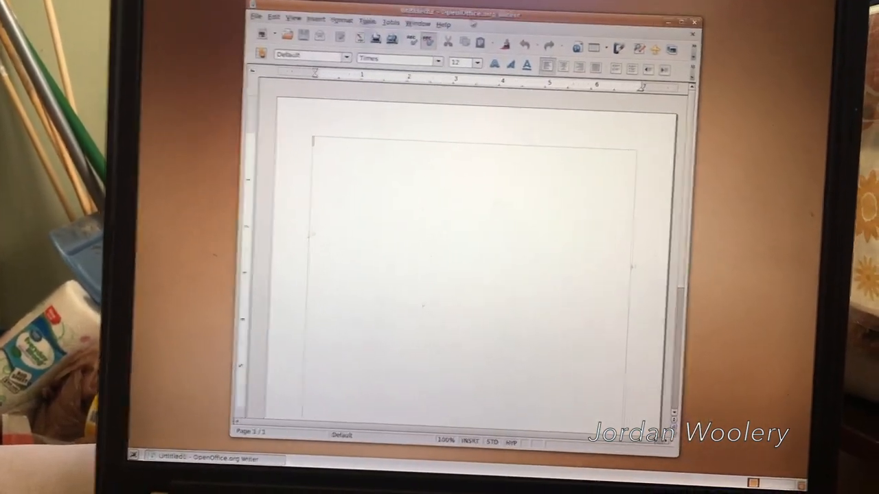
- View the About OpenOffice.org box showing version 2.2.0, then dismiss it
{"action": "left_click", "coordinate": [442, 13]}
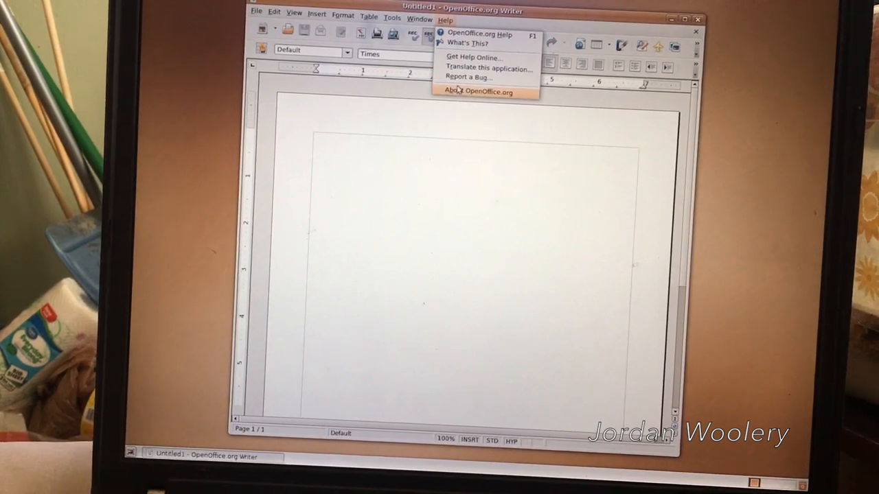
{"action": "left_click", "coordinate": [477, 92]}
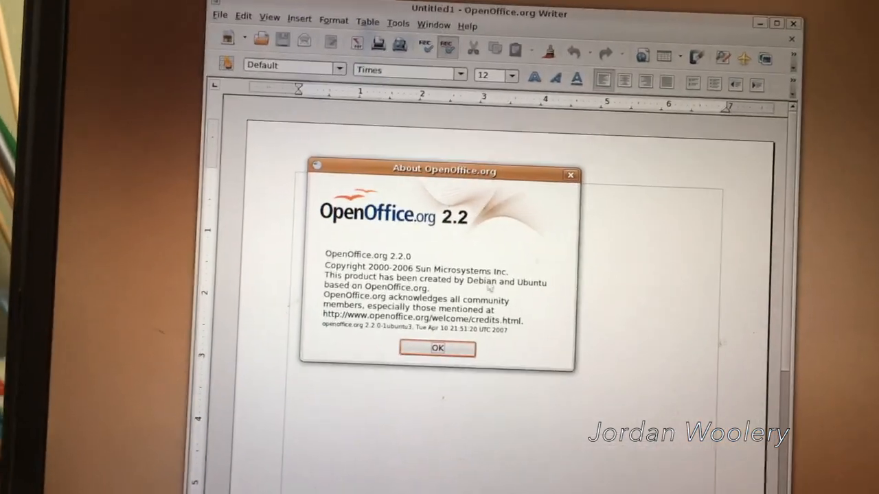
{"action": "left_click", "coordinate": [438, 349]}
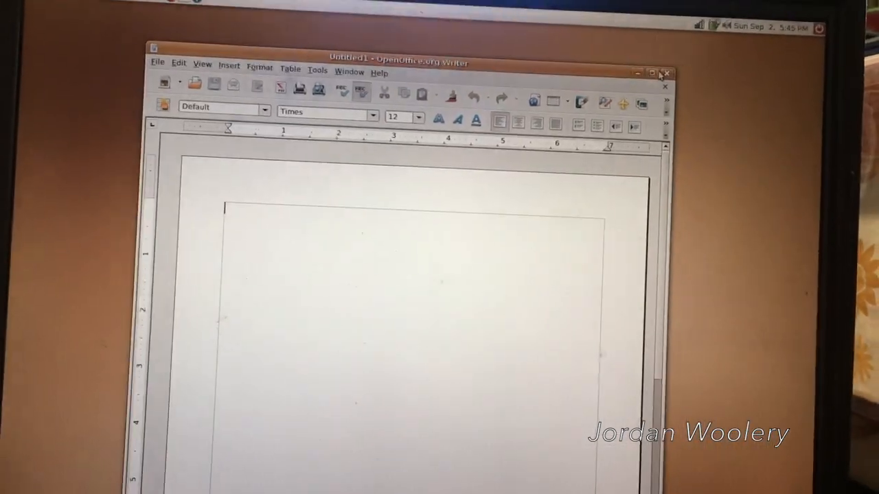